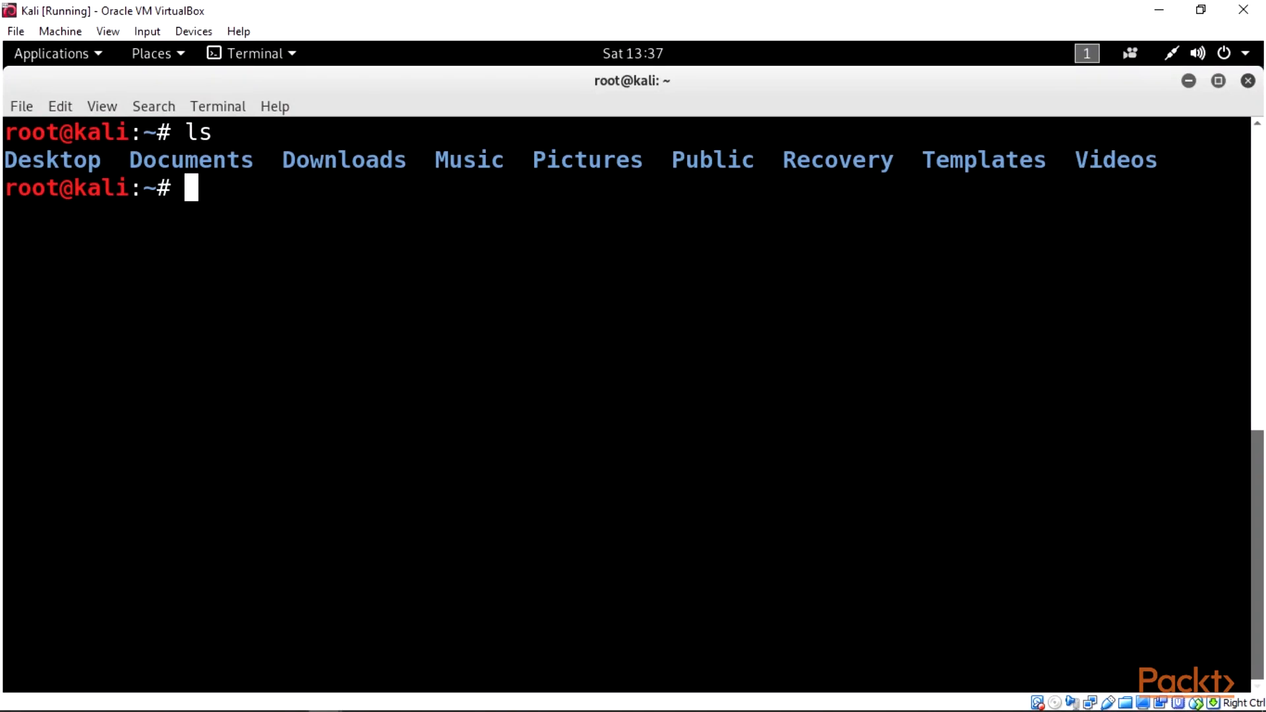
Step: Run 'history' in the terminal and scroll back through the numbered command list
text(hist)
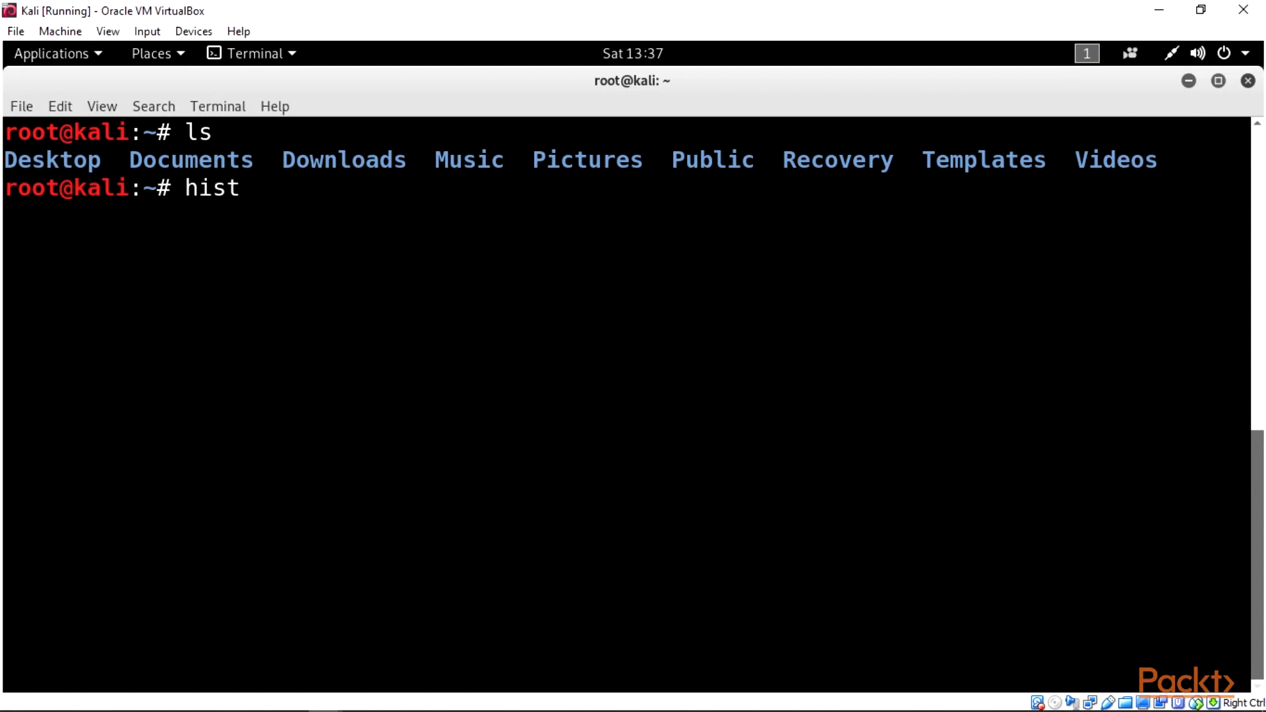
text(ory)
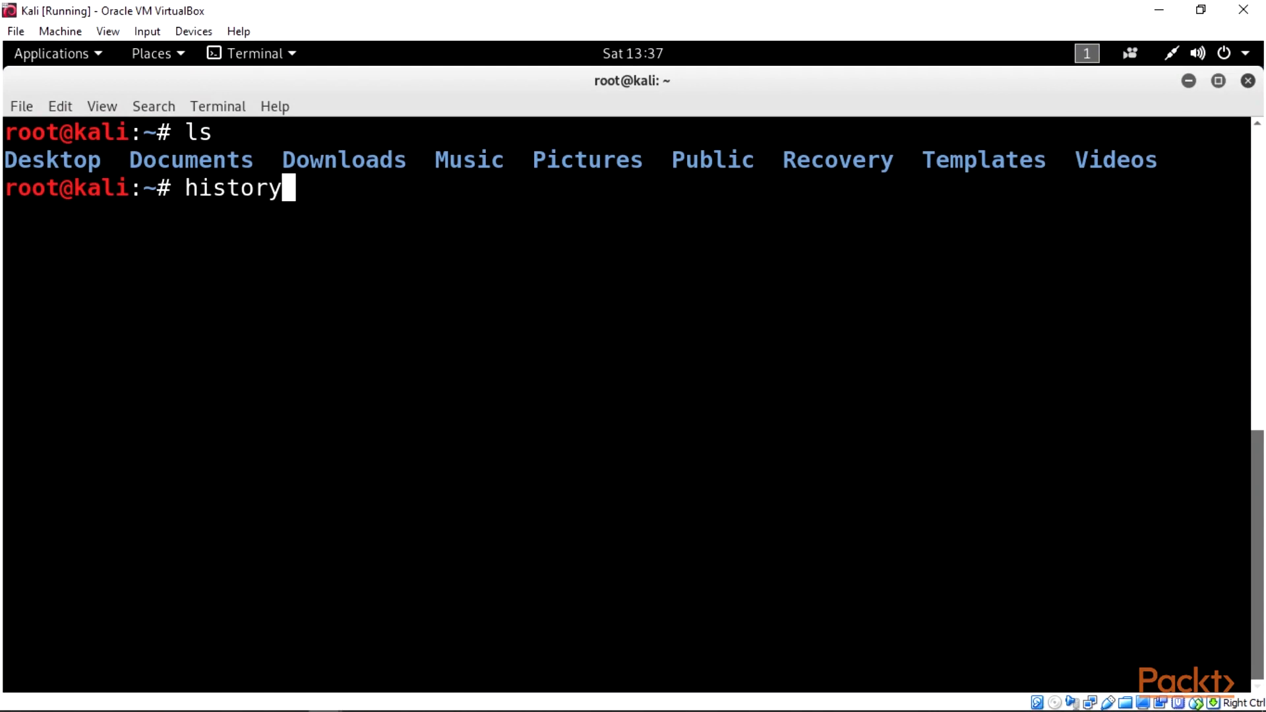
key(Return)
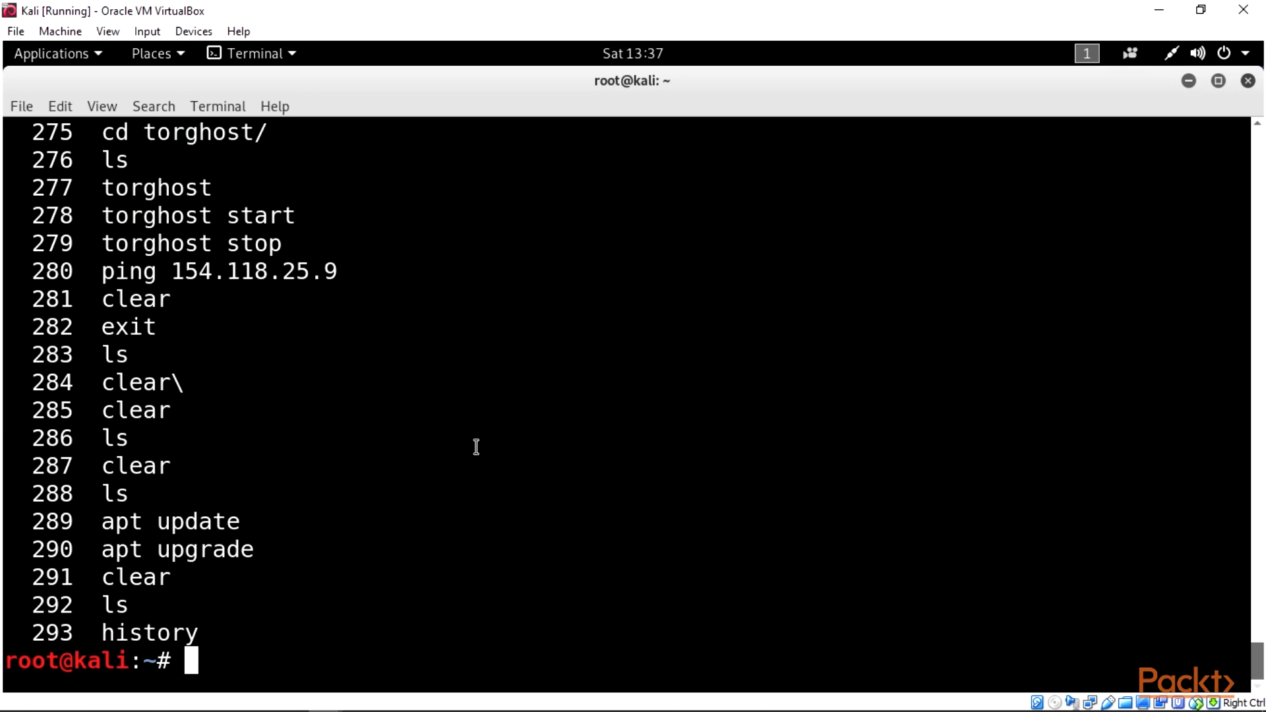
mouse_move(815, 465)
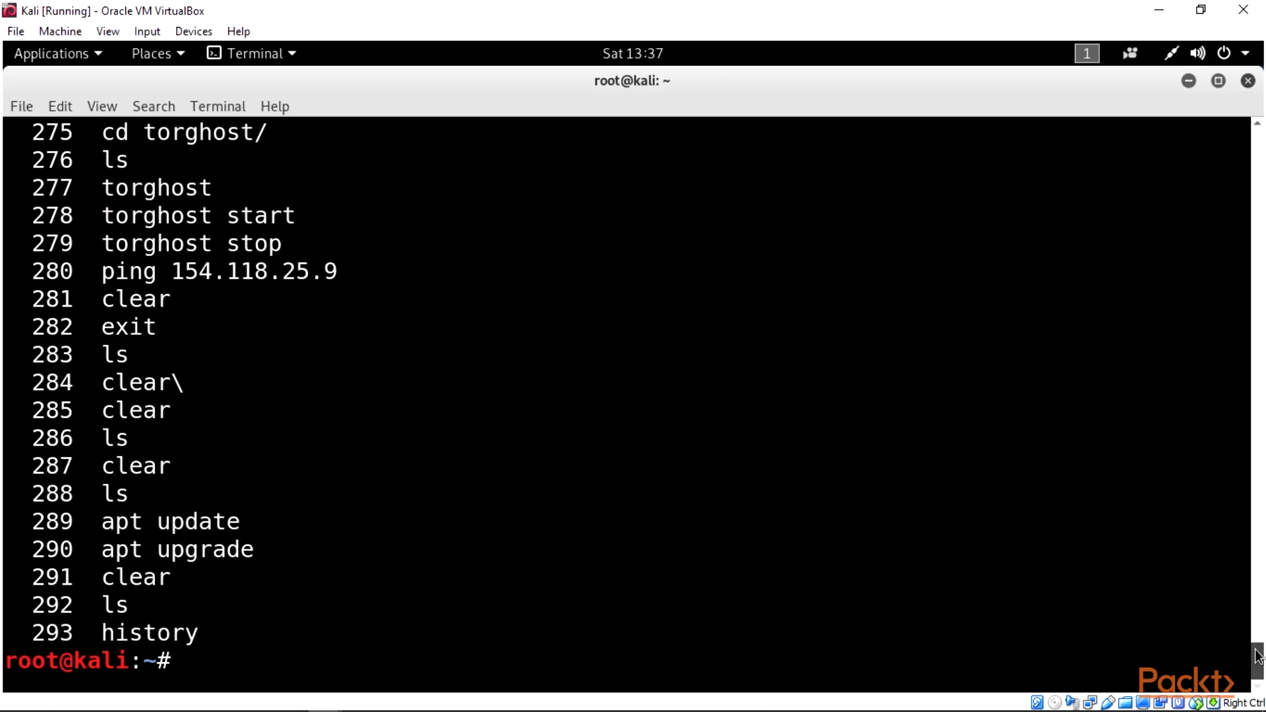
scroll(up, 3)
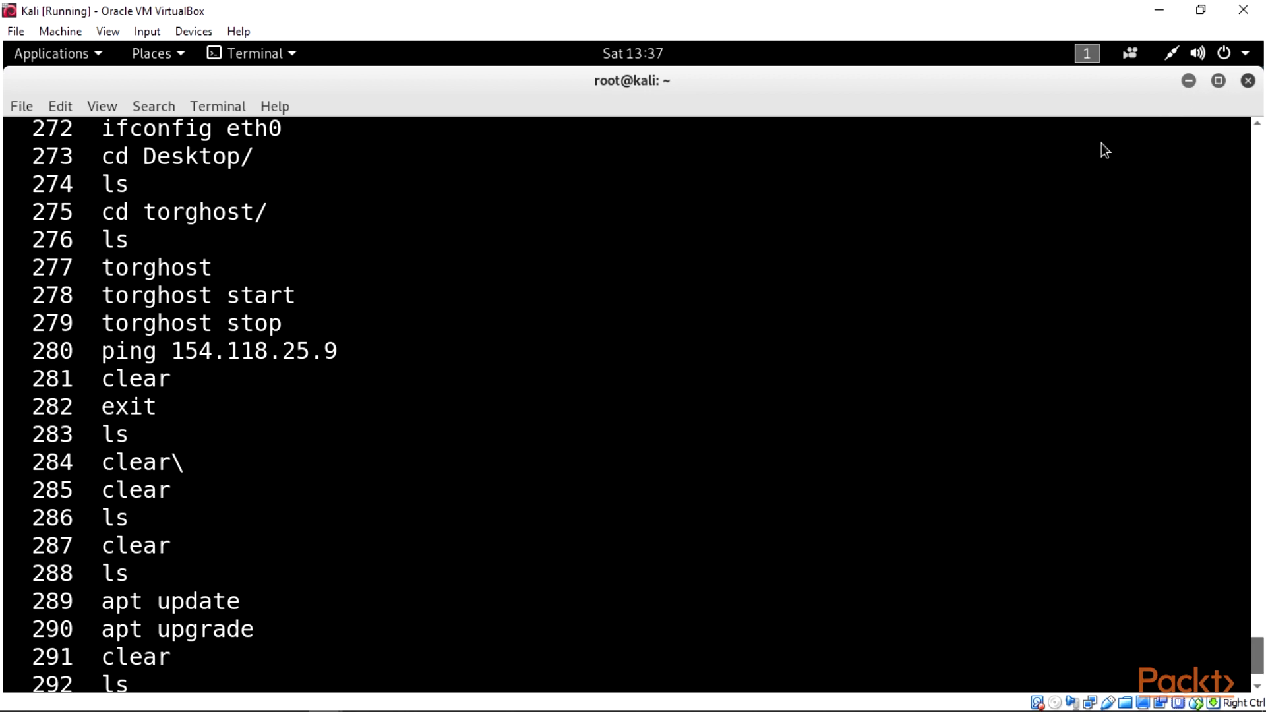
Step: Open Library from the Firefox main menu
click(1245, 144)
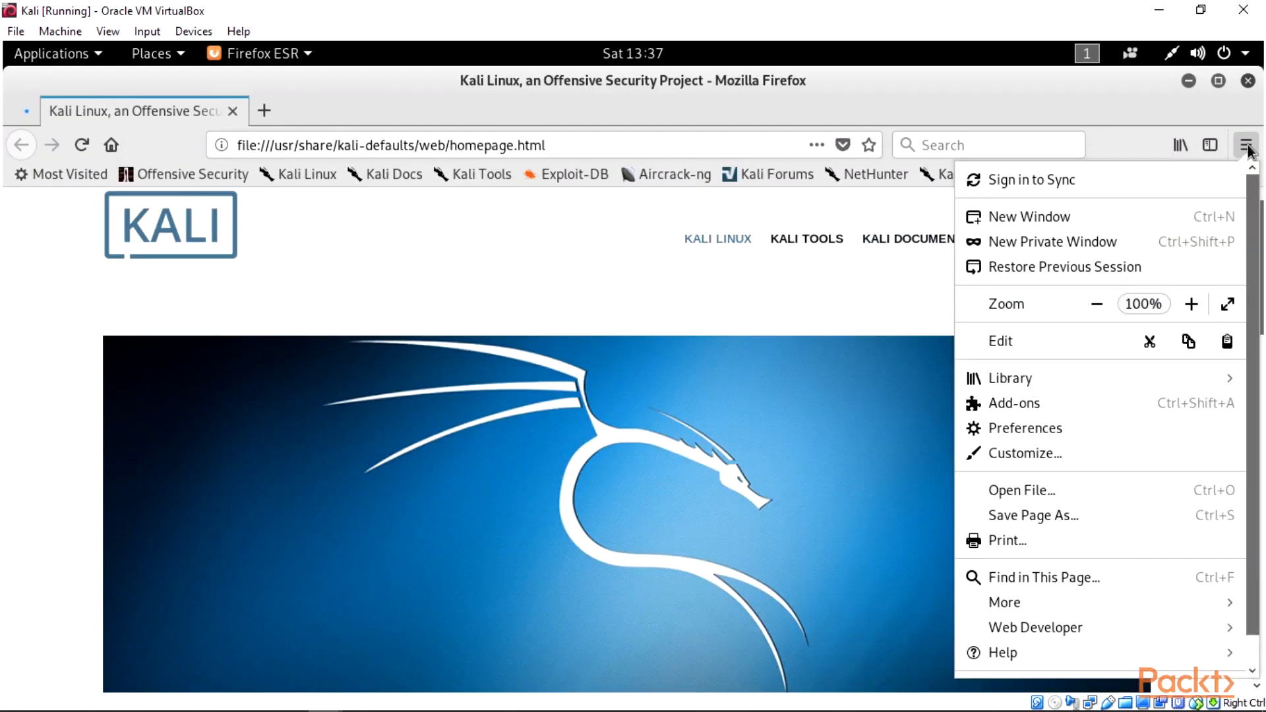
mouse_move(1067, 348)
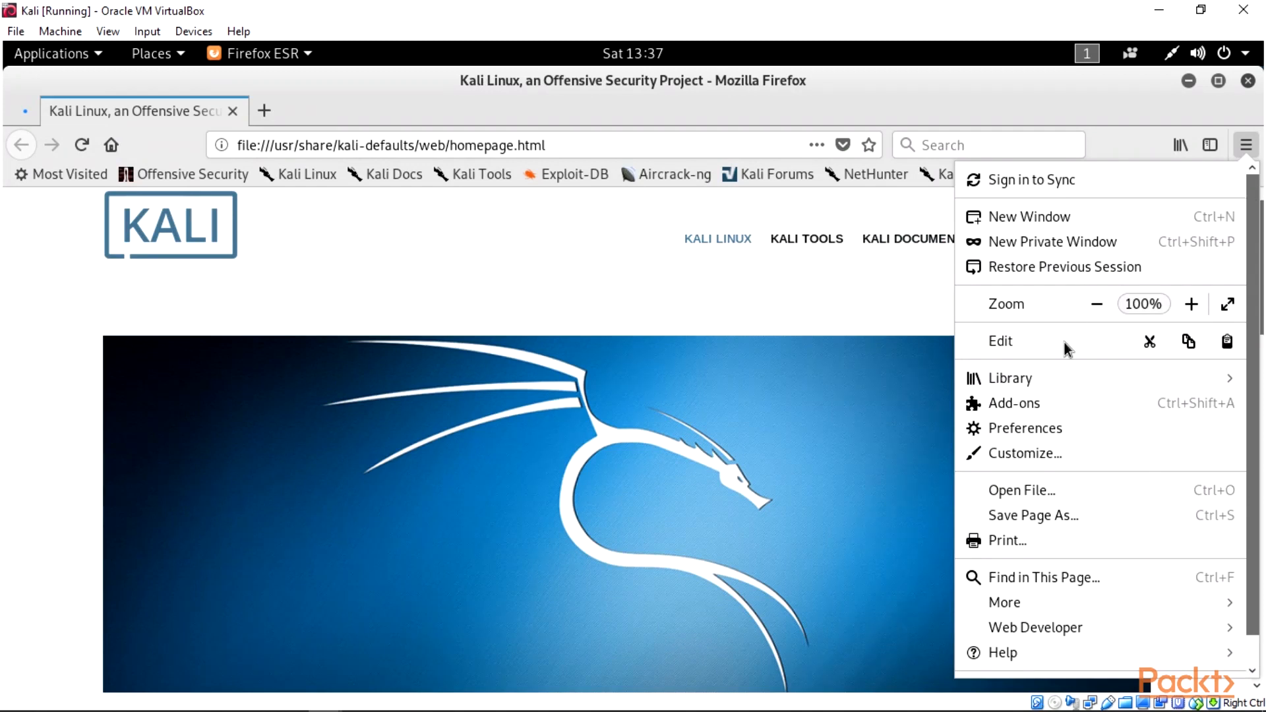
mouse_move(1023, 393)
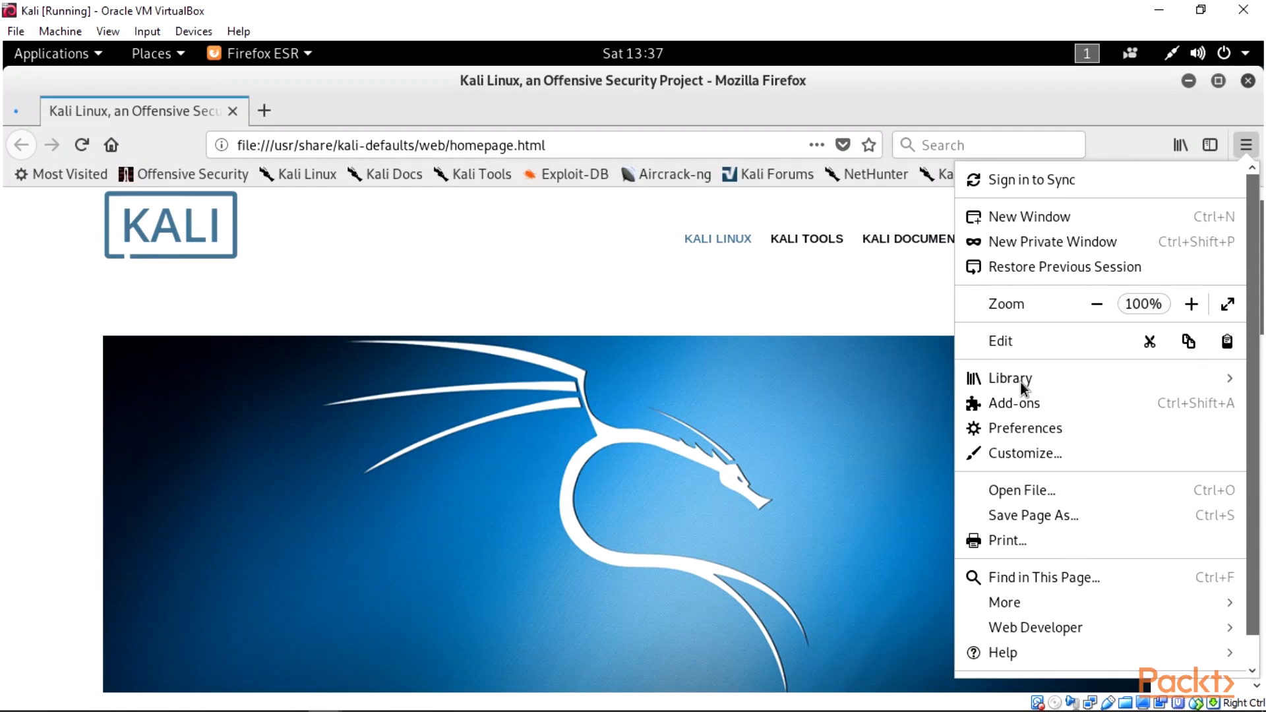
click(1011, 377)
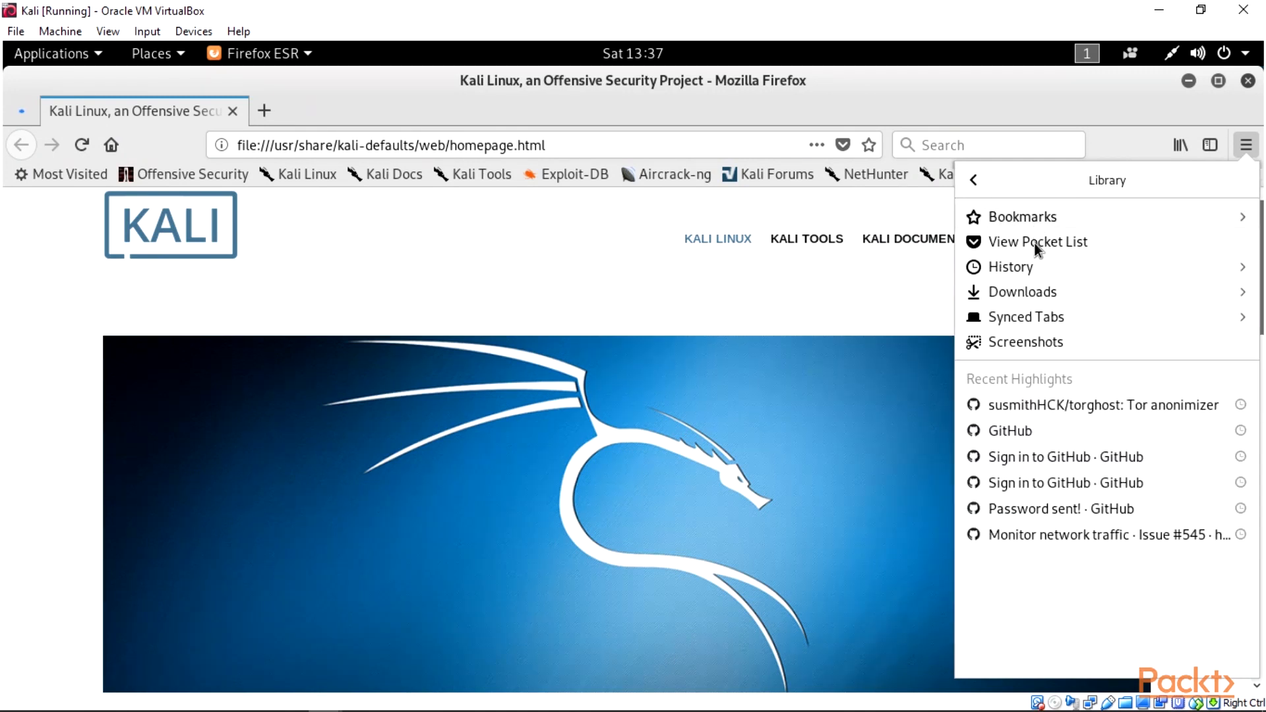
mouse_move(1036, 273)
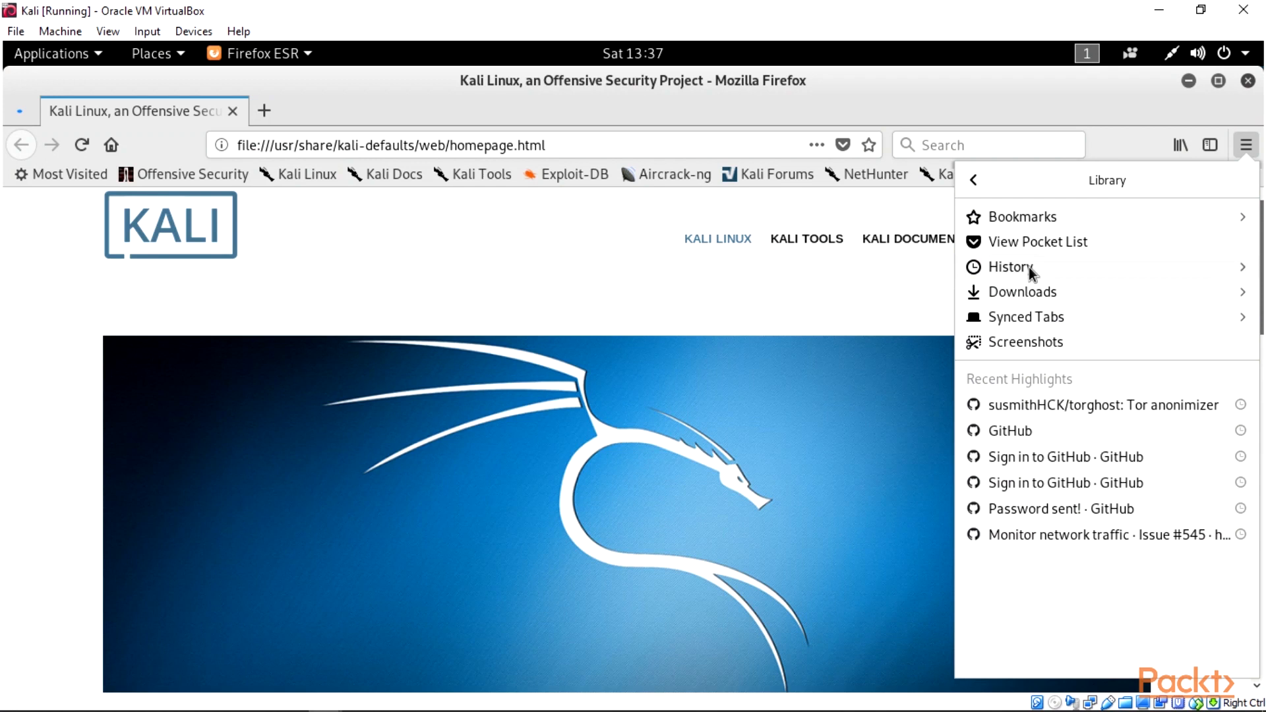
mouse_move(1037, 323)
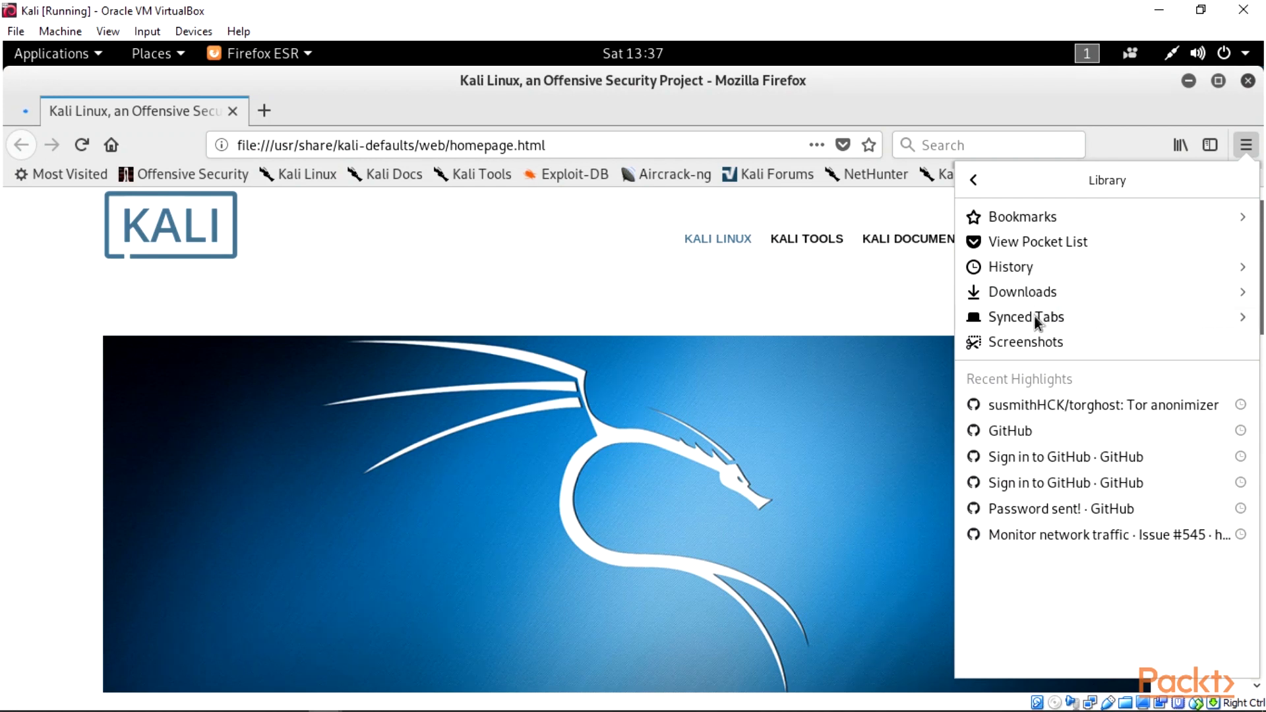
mouse_move(1026, 292)
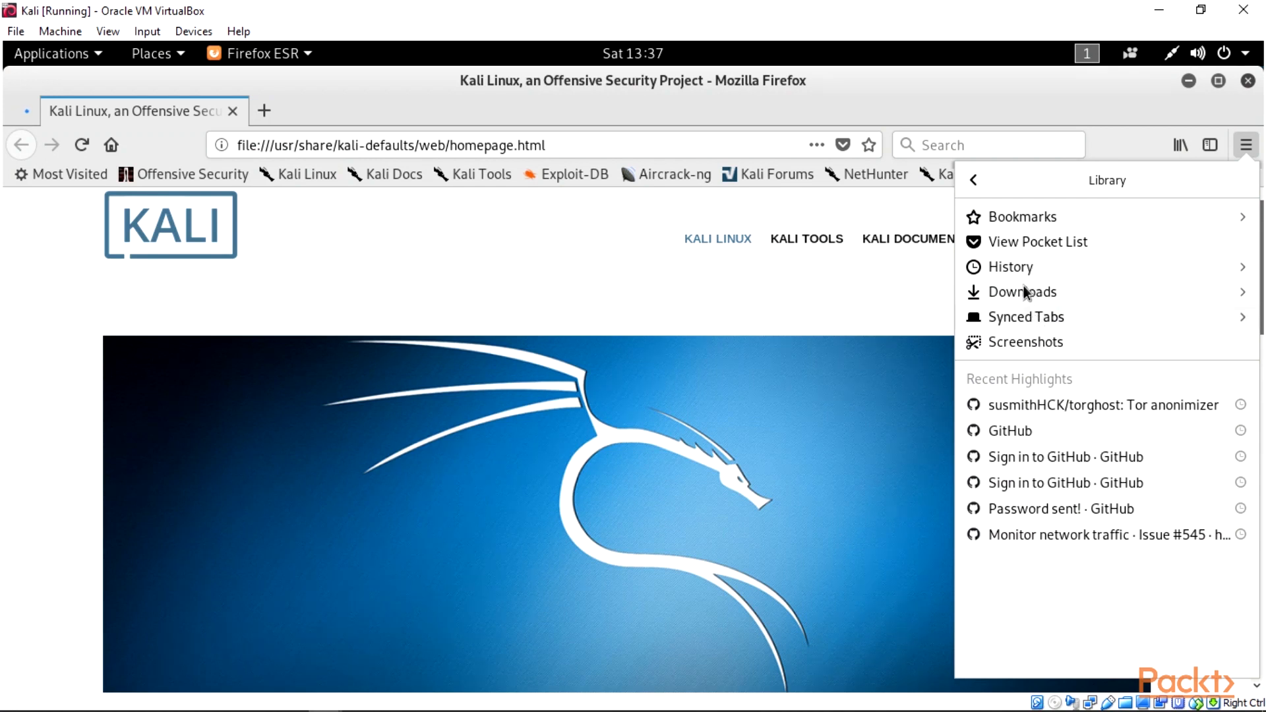
mouse_move(1025, 266)
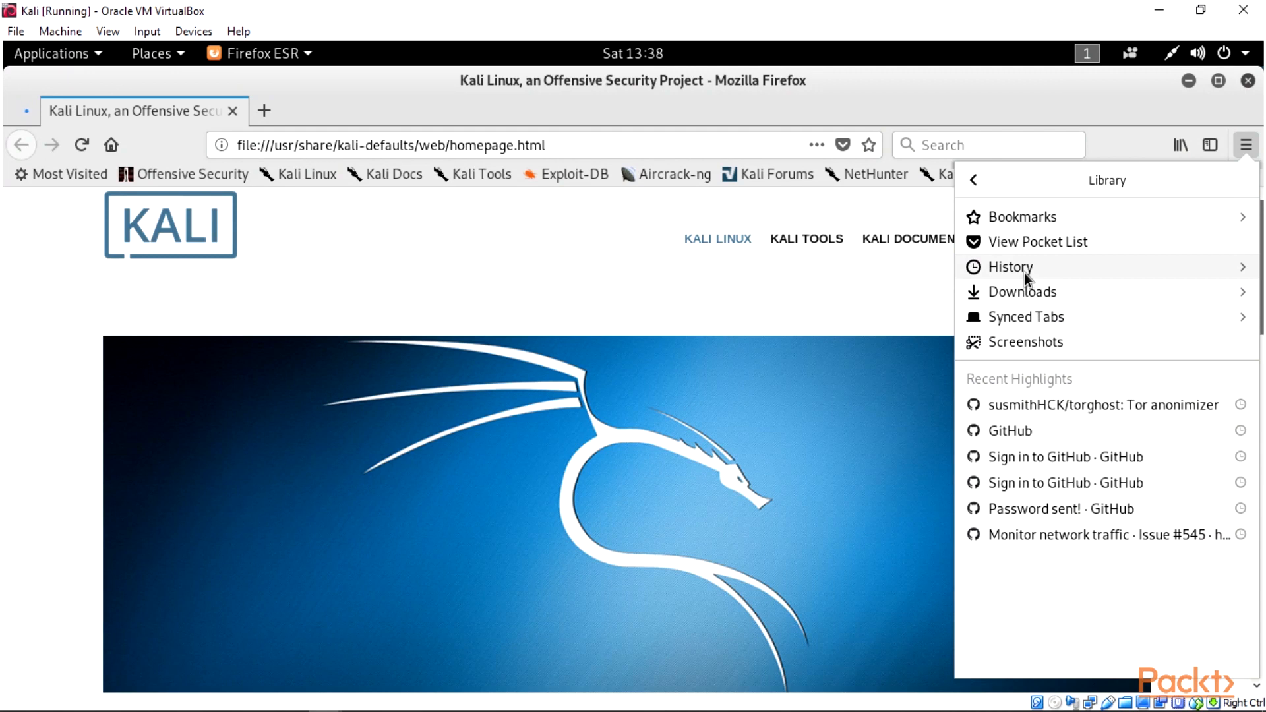
mouse_move(1001, 386)
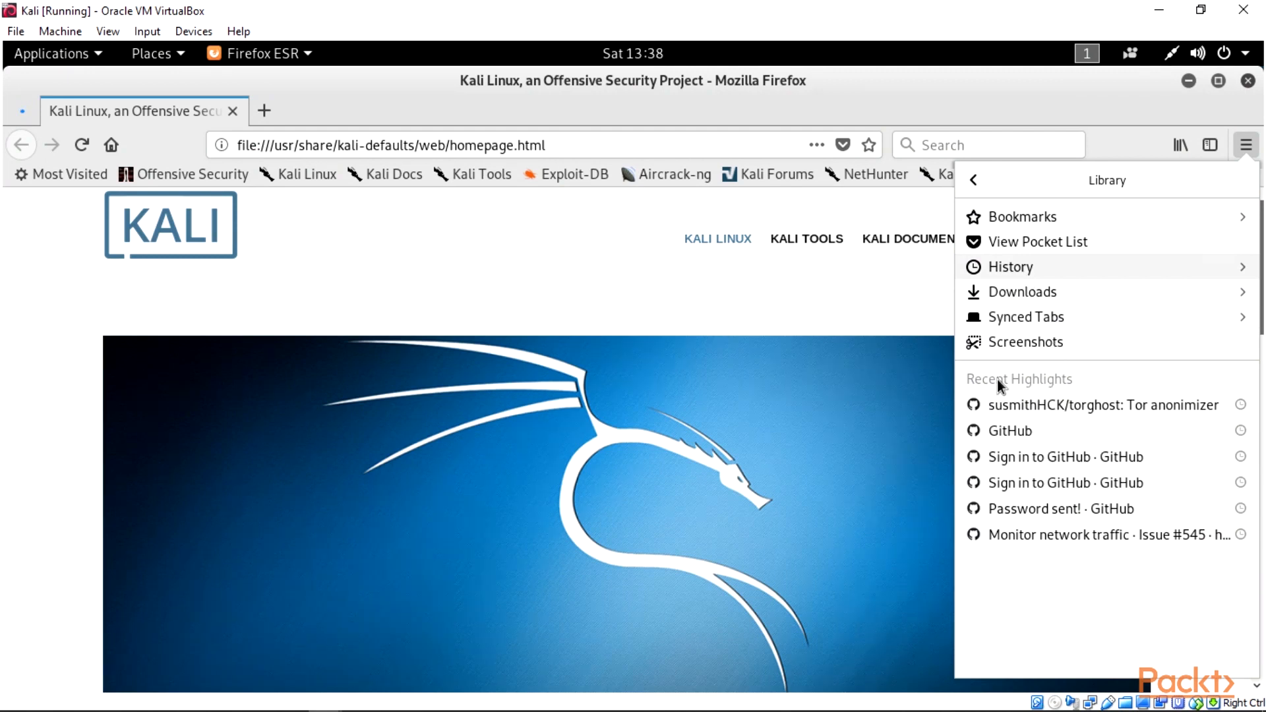
mouse_move(1048, 499)
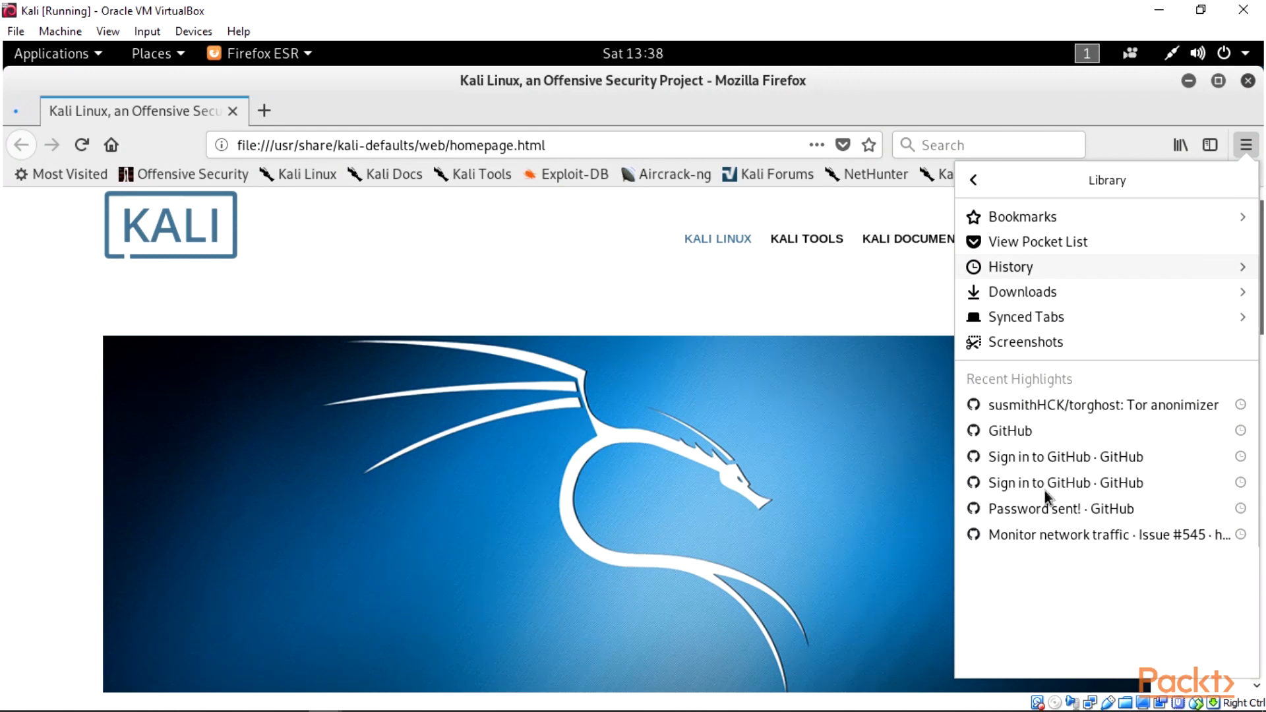
Step: Open History in the Library and scroll through the Kali, GitHub and Google entries
click(1011, 266)
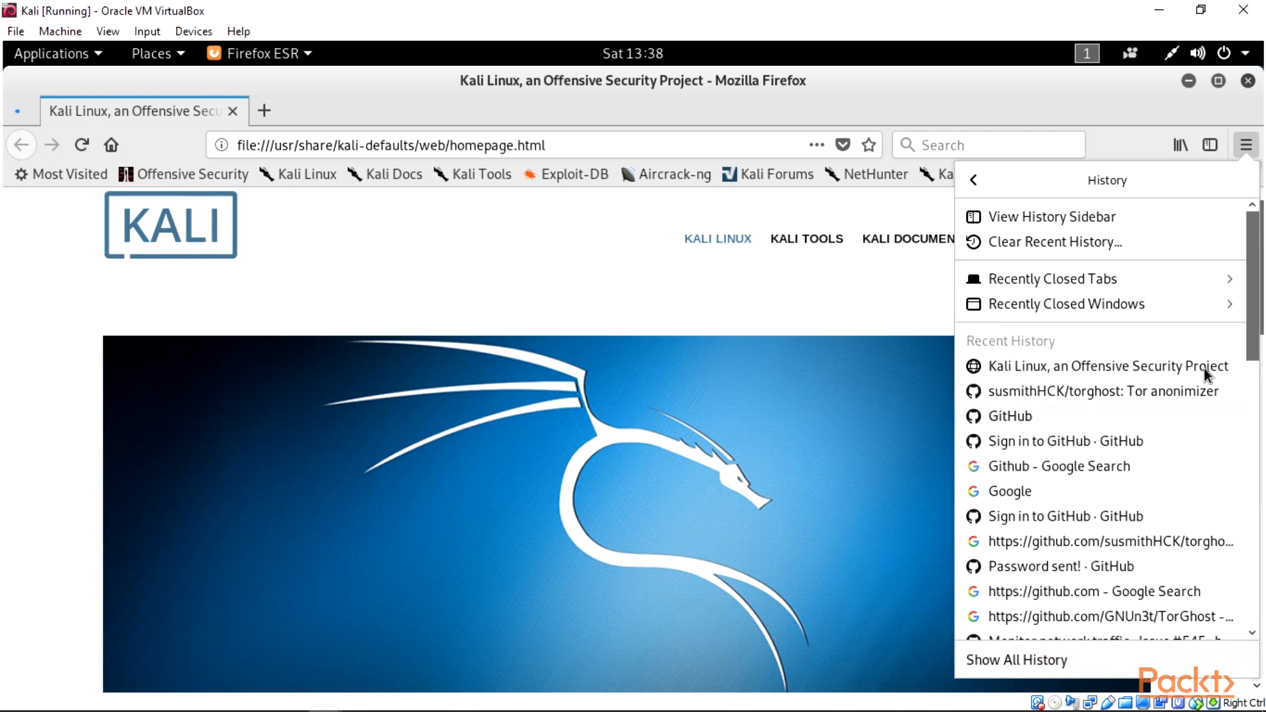
scroll(down, 3)
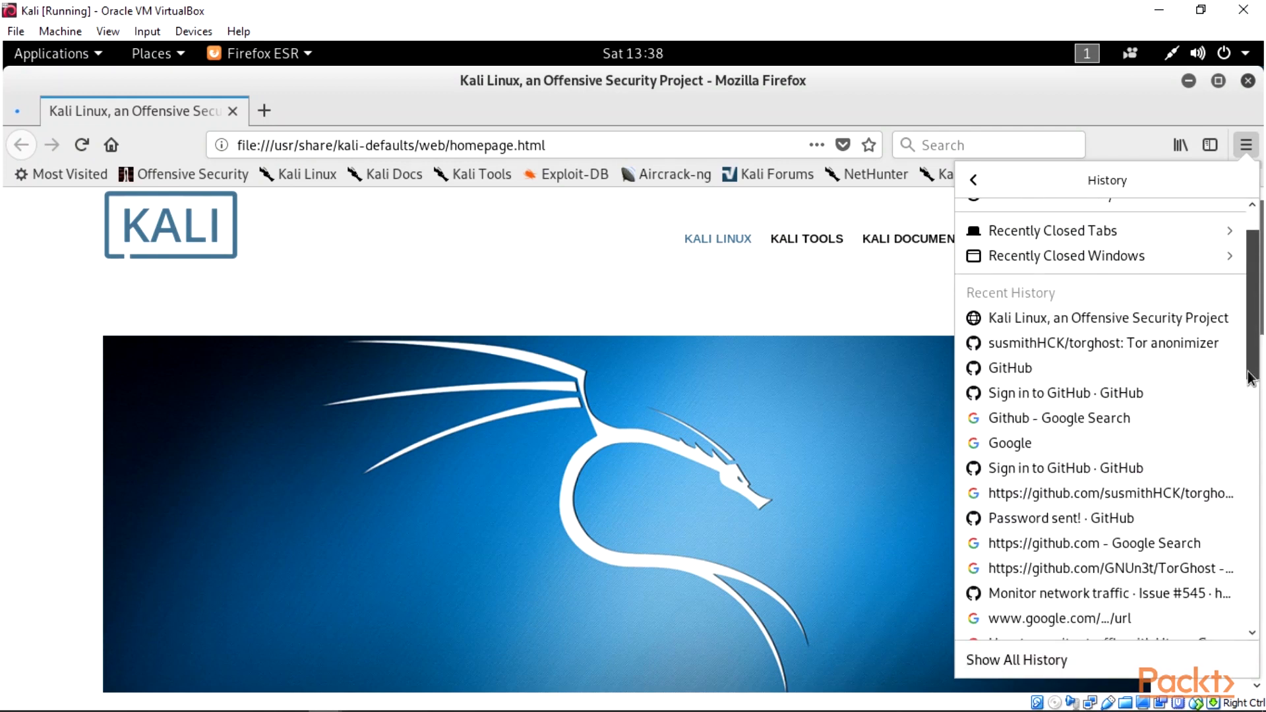
scroll(down, 3)
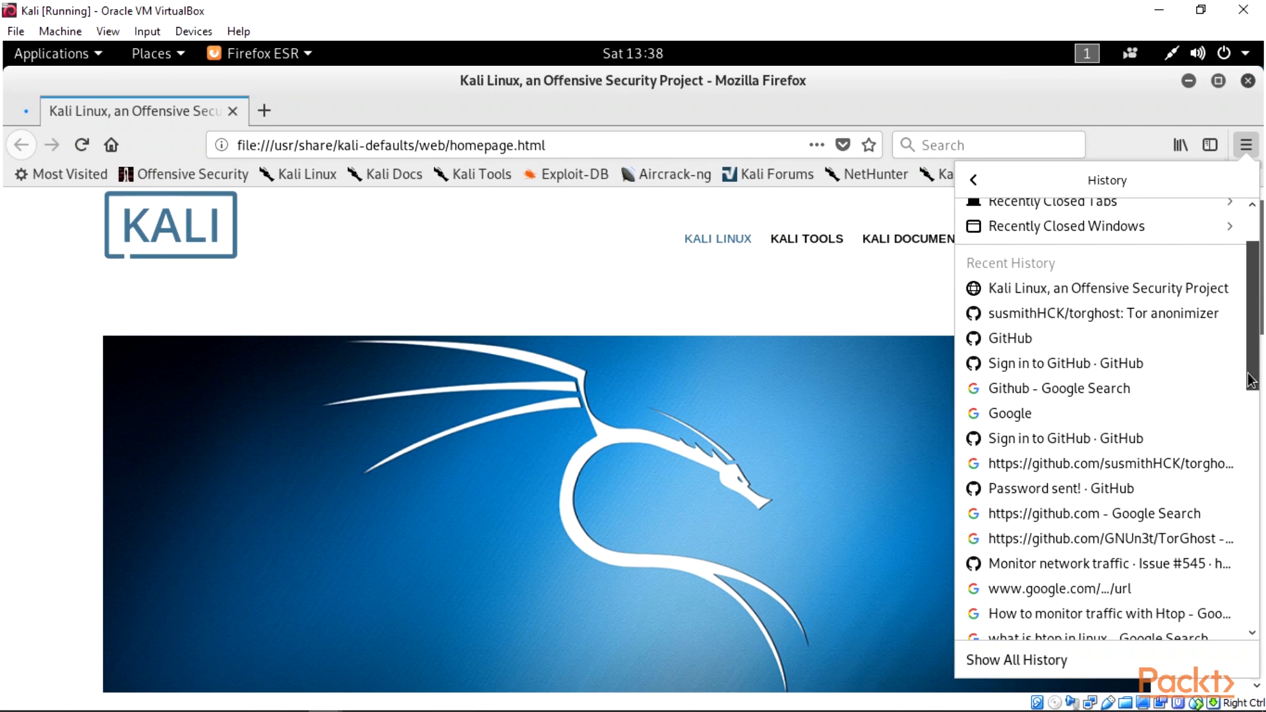
scroll(down, 3)
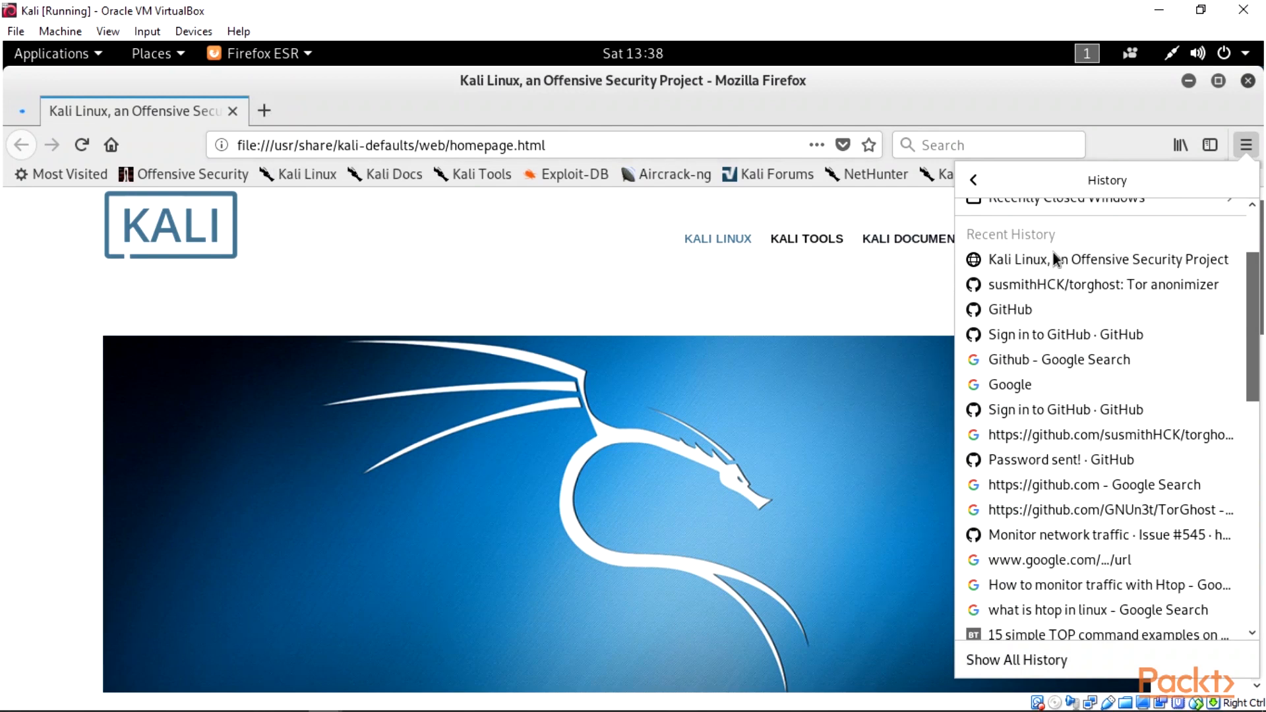
mouse_move(166, 122)
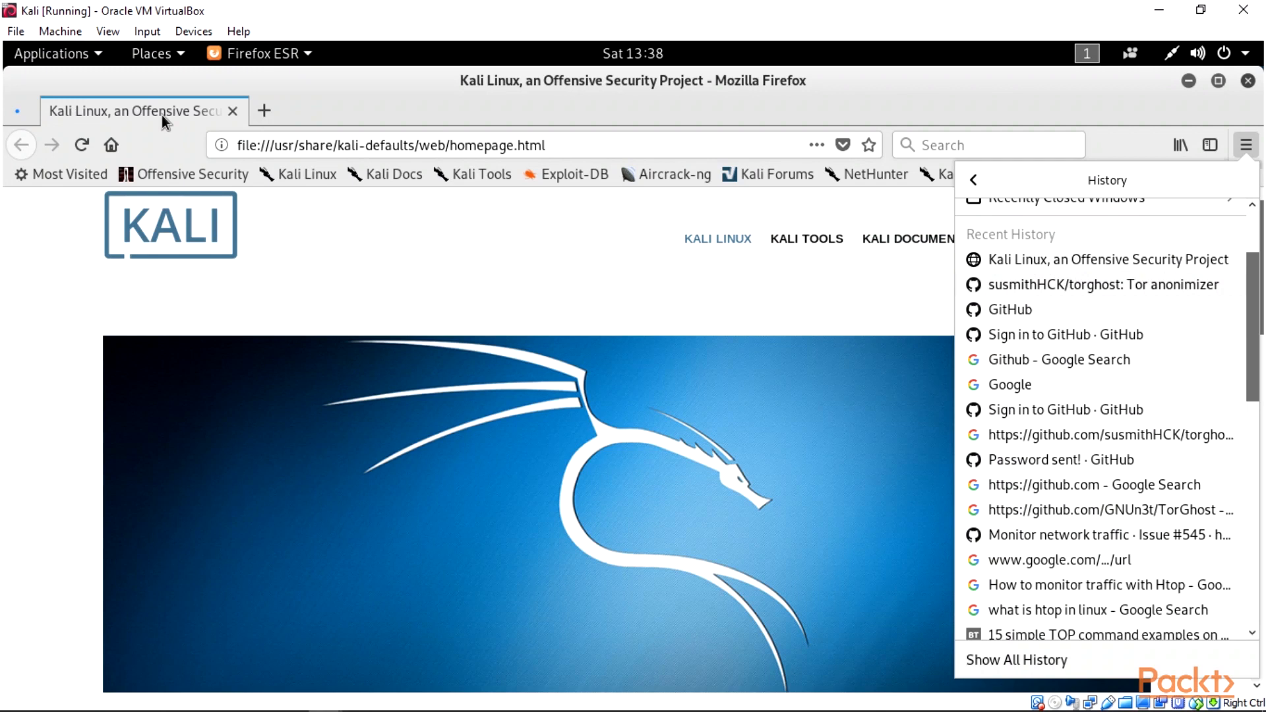
mouse_move(216, 127)
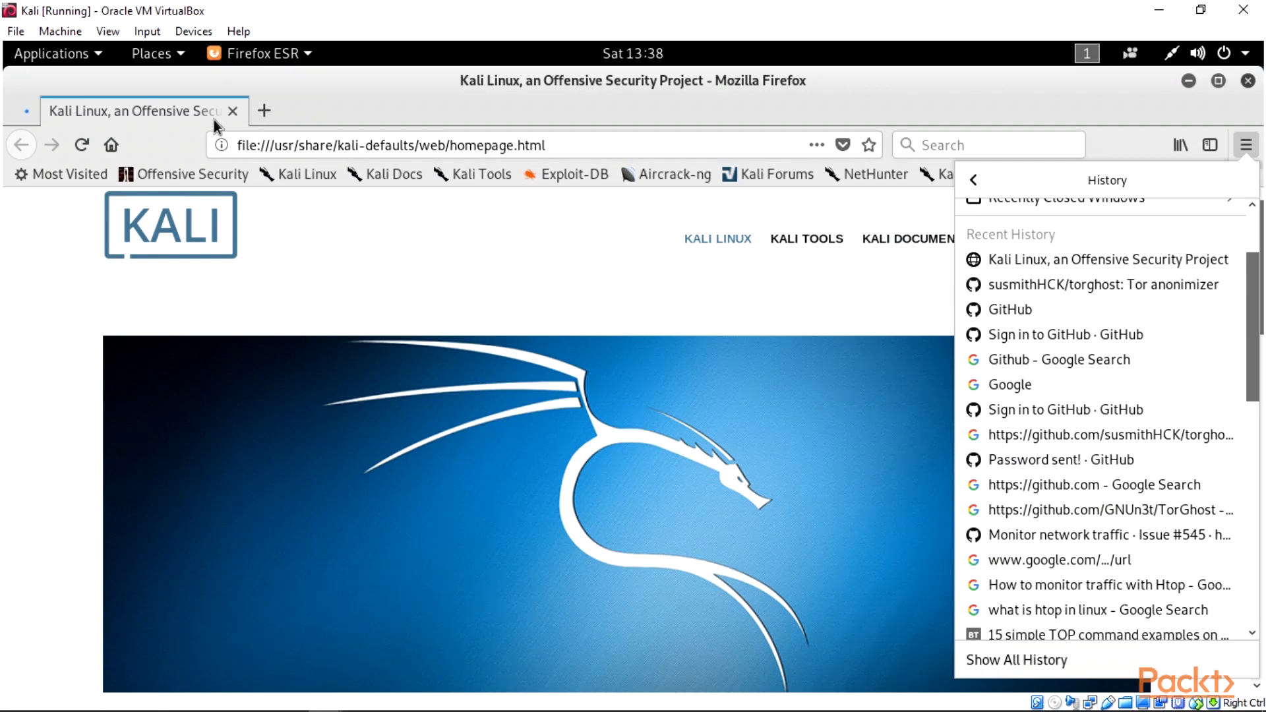
mouse_move(1001, 265)
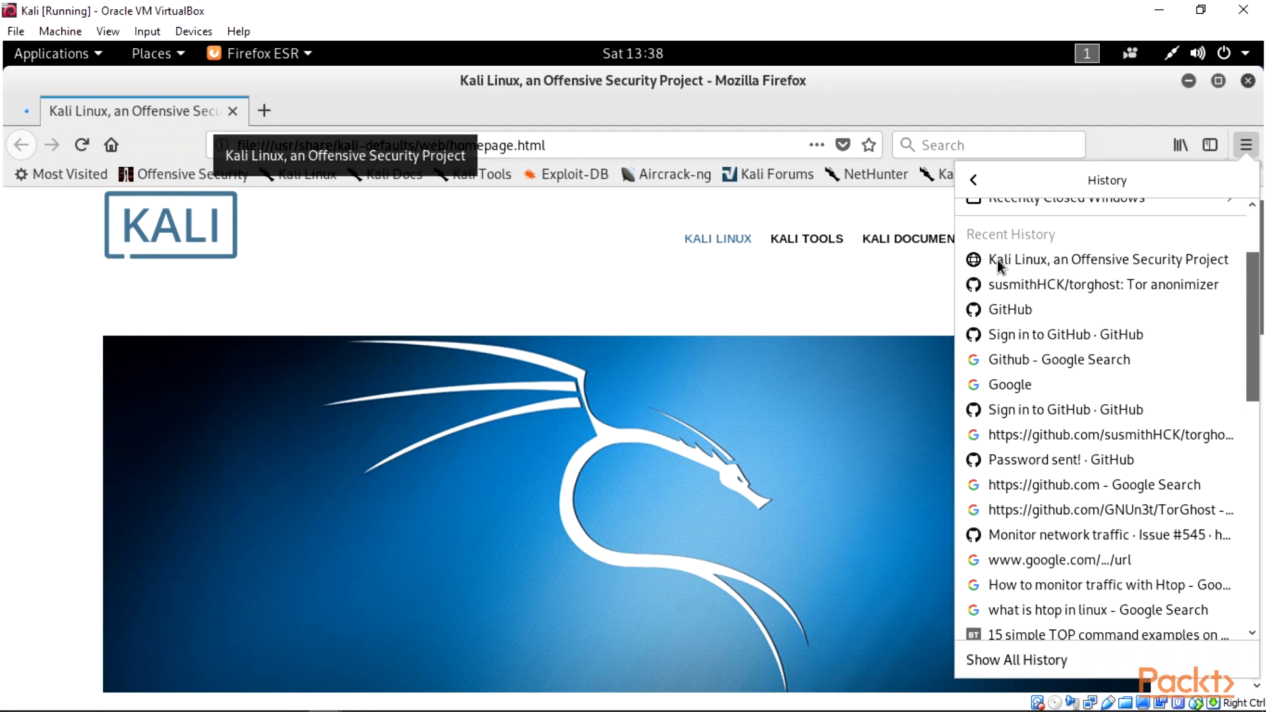
mouse_move(1171, 273)
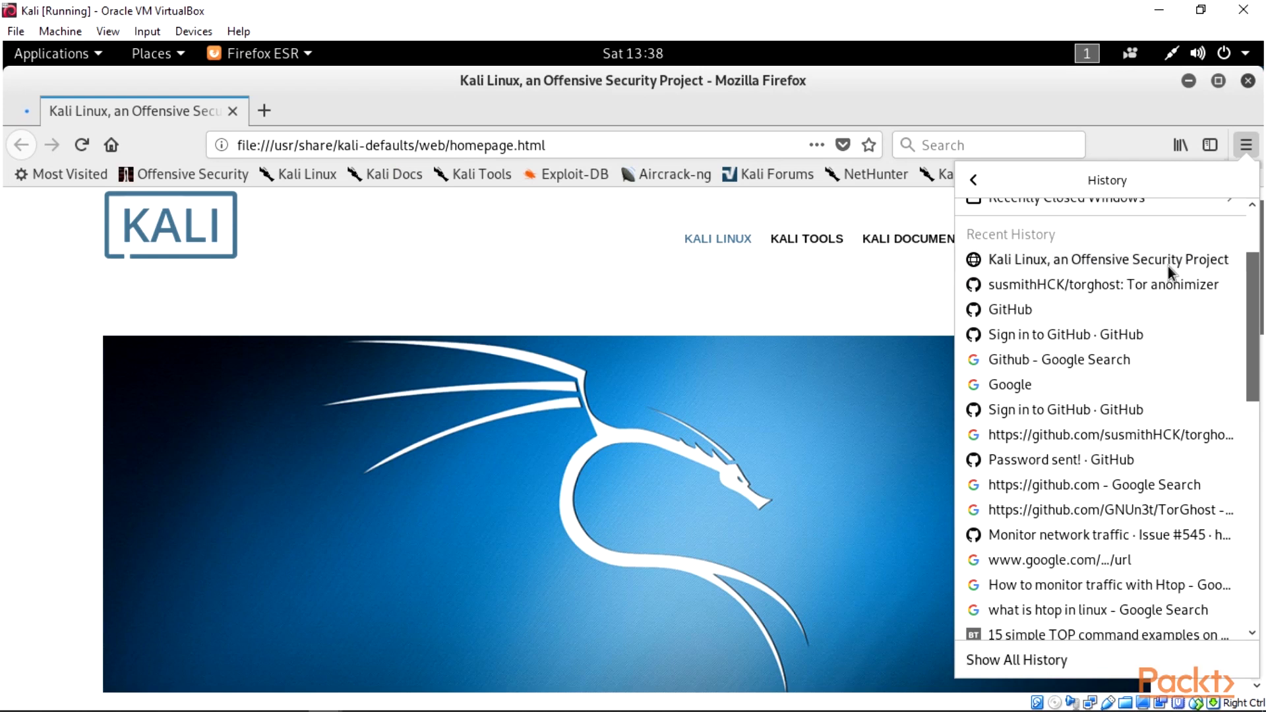
mouse_move(1036, 284)
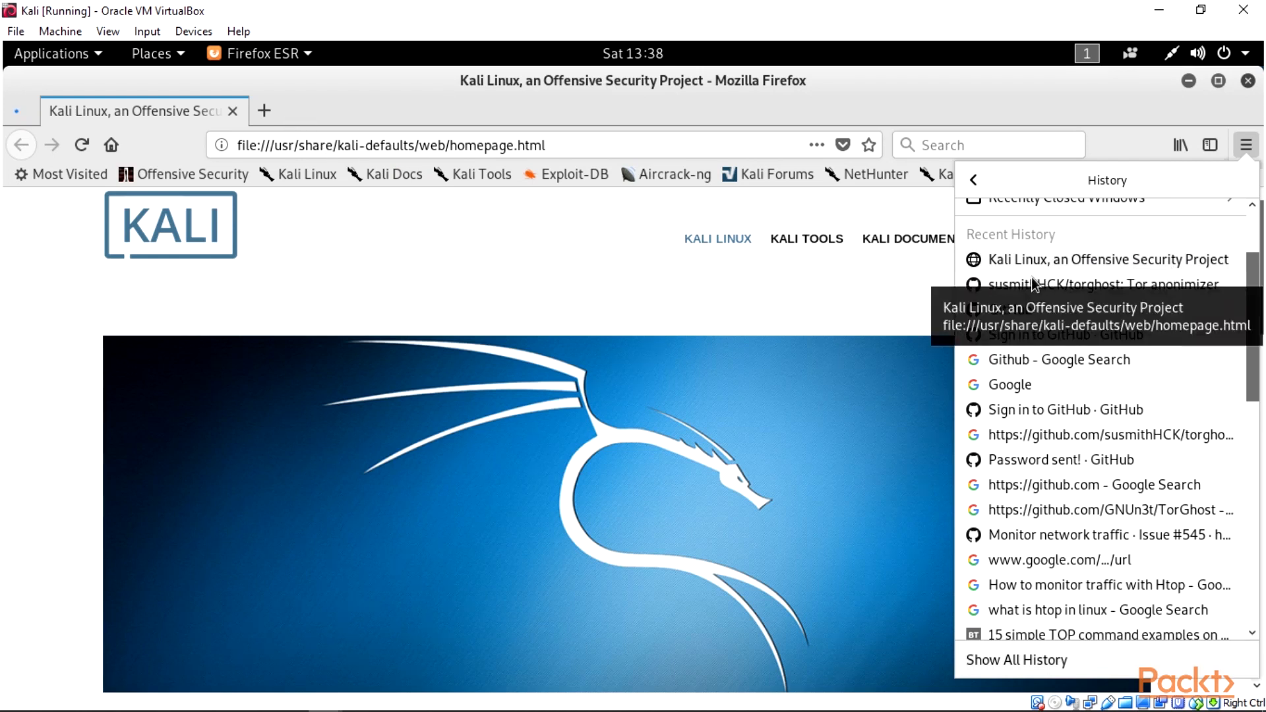
mouse_move(1059, 278)
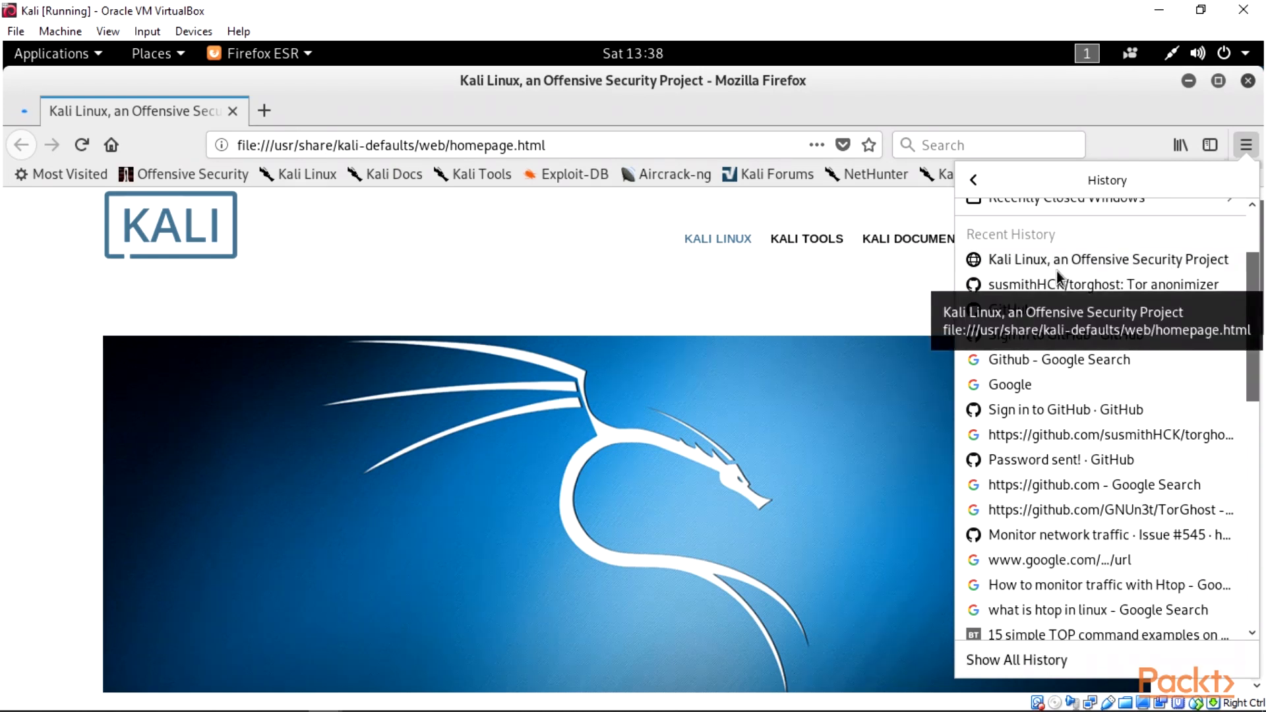